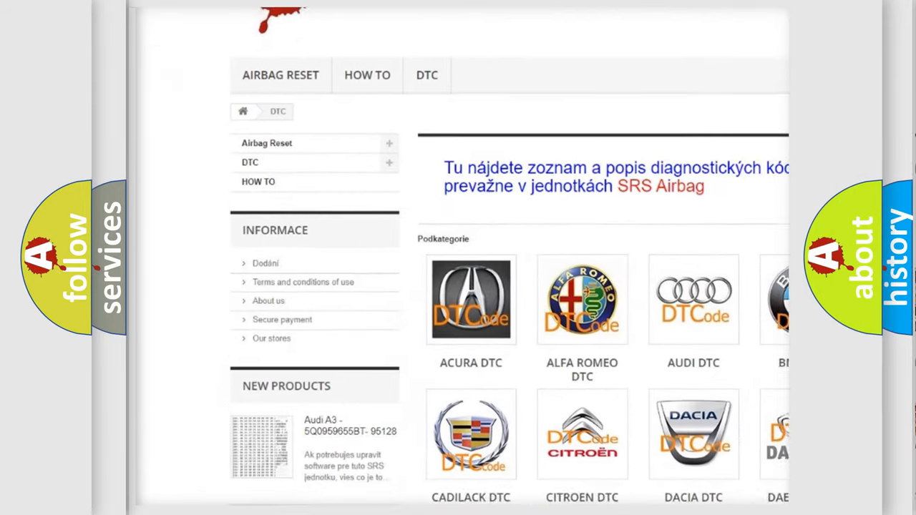
pyautogui.scroll(-3)
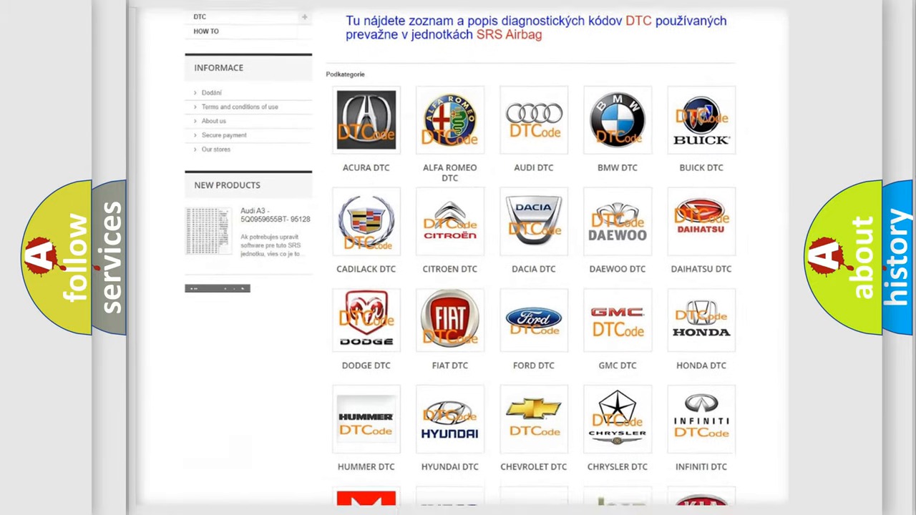
pyautogui.scroll(-3)
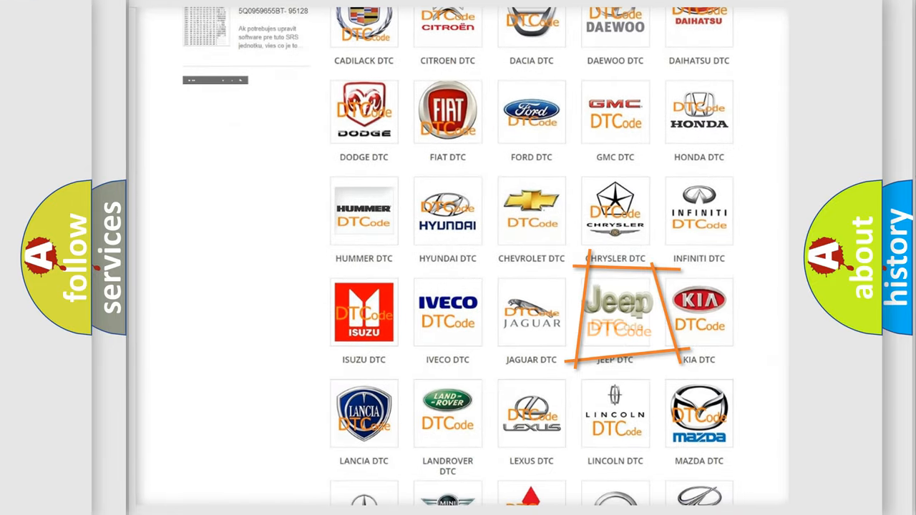